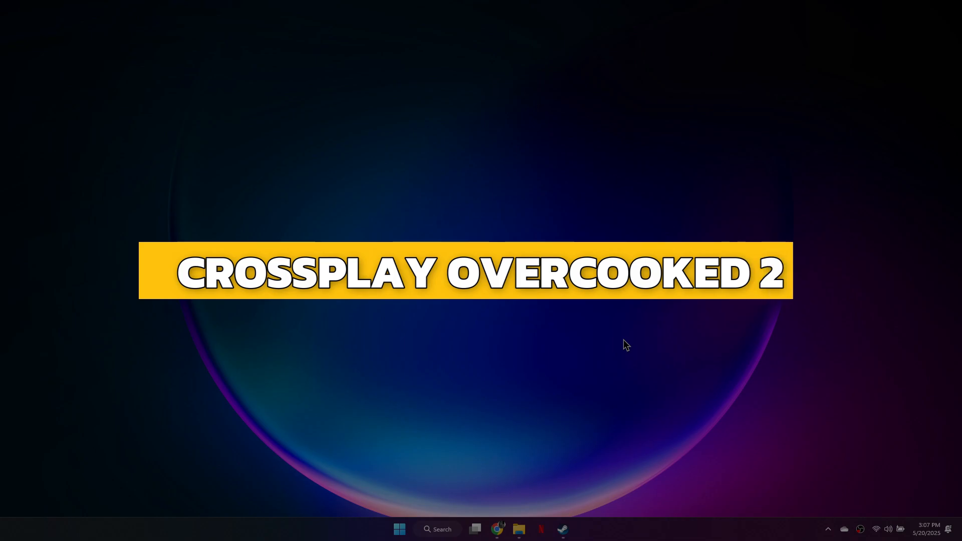
# Bring up the Steam library home listing the installed games
pyautogui.click(561, 529)
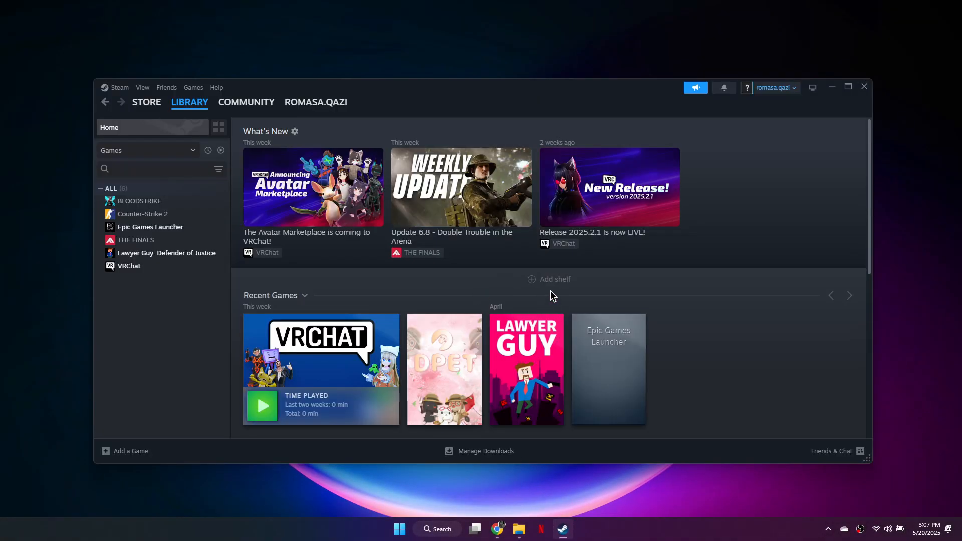
pyautogui.moveTo(554, 294)
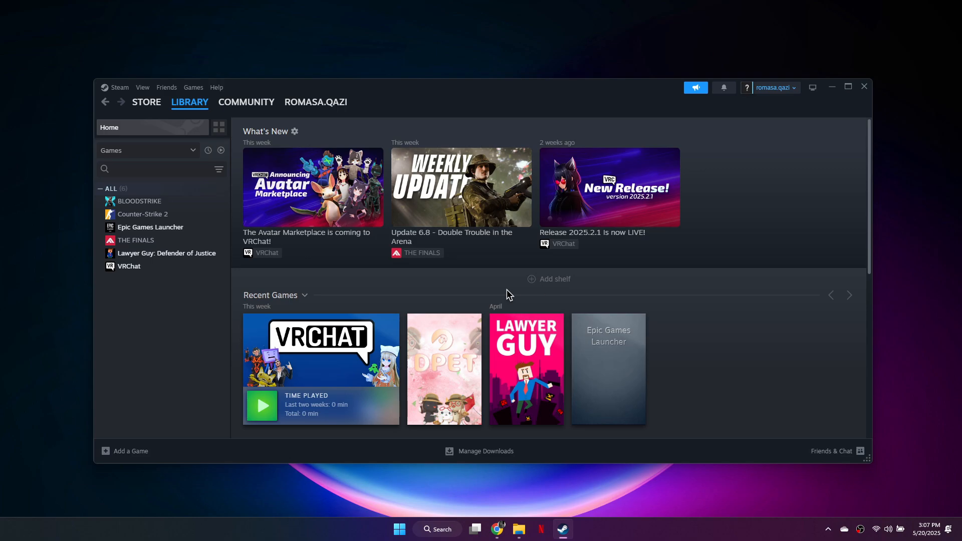
# Show Lawyer Guy: Defender of Justice's Properties on the Betas section, participation set to None
pyautogui.rightClick(166, 252)
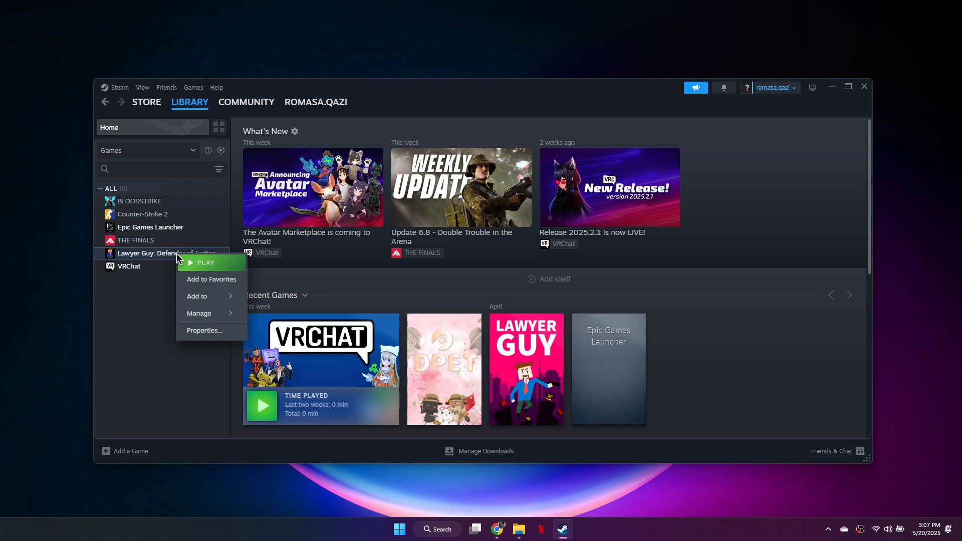
pyautogui.click(220, 335)
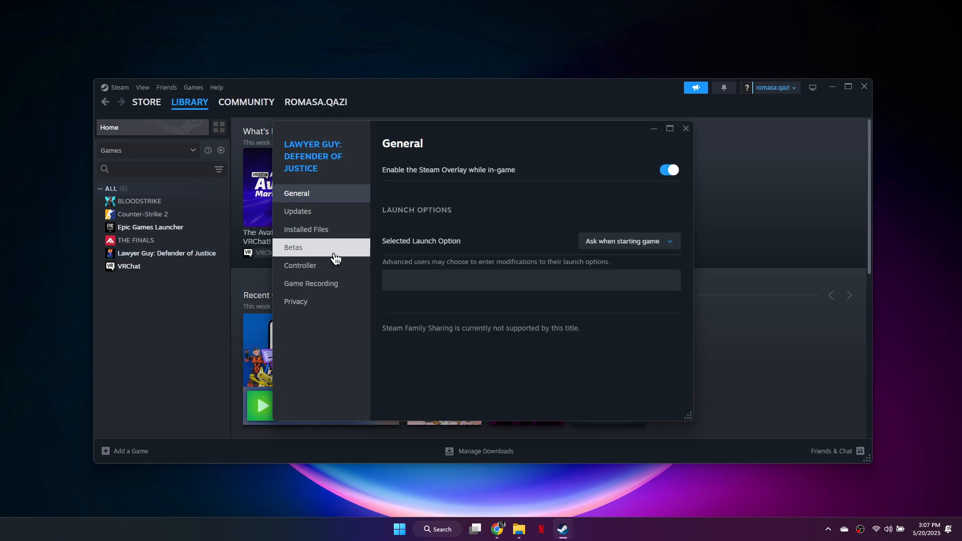
pyautogui.click(293, 248)
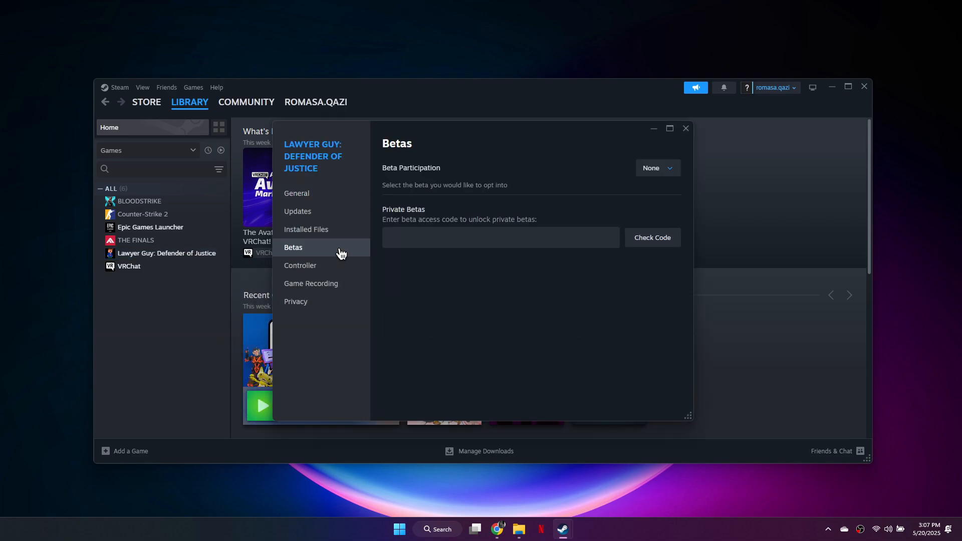